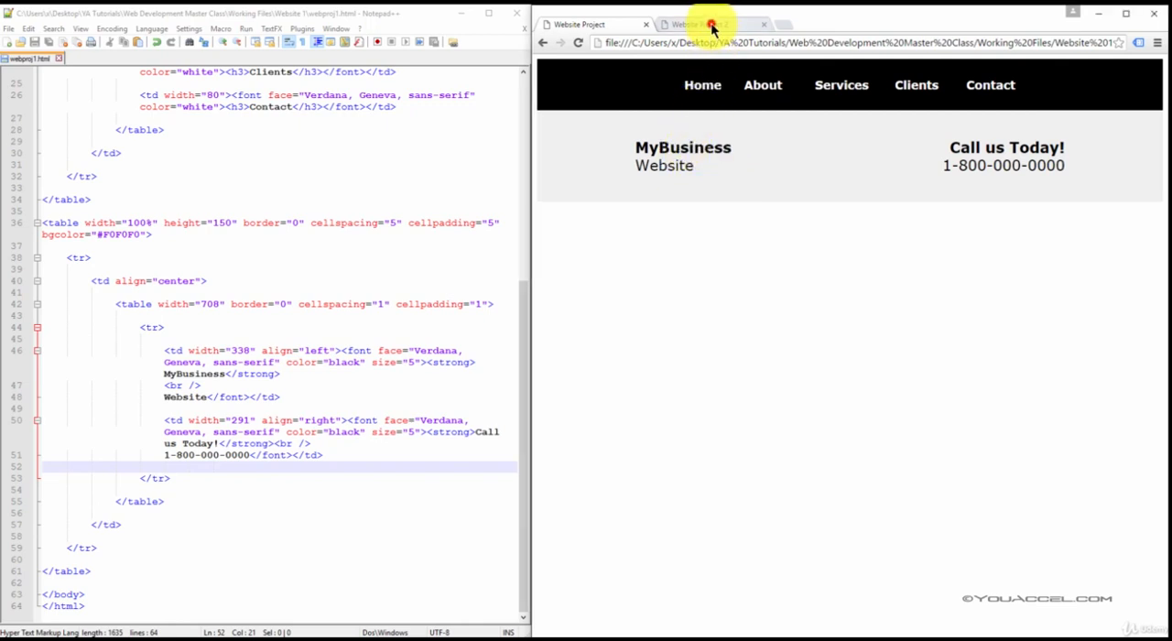
- After line 61, add a white 100%-wide, 150-high table (cellspacing/cellpadding 5) with a centered cell
{"action": "left_click", "coordinate": [705, 24]}
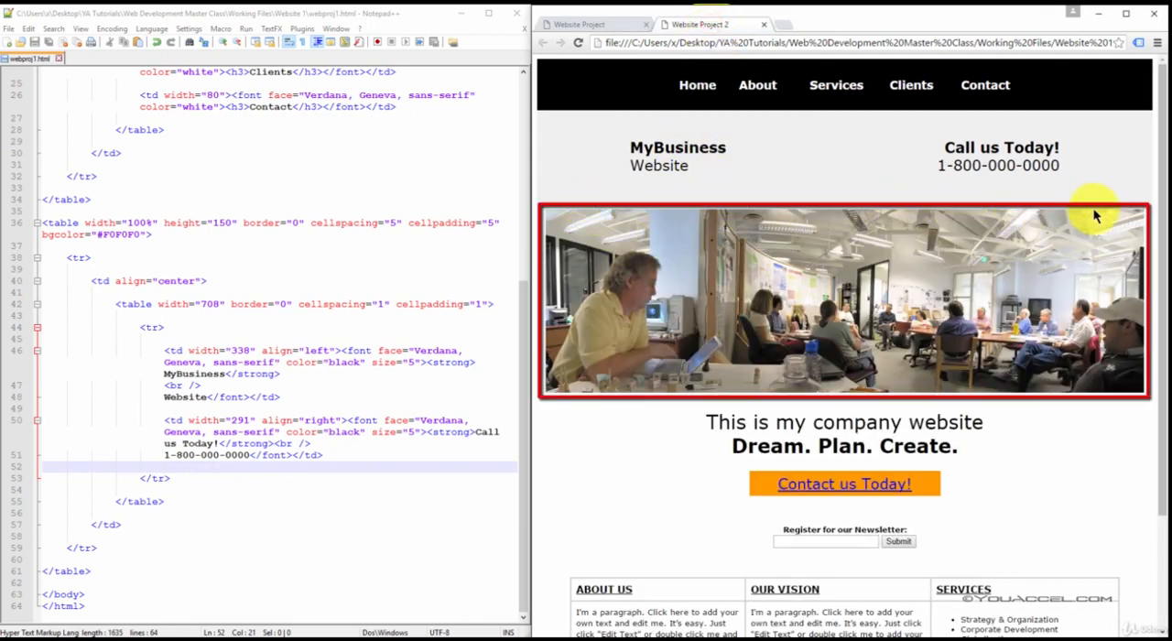
{"action": "mouse_move", "coordinate": [1007, 394]}
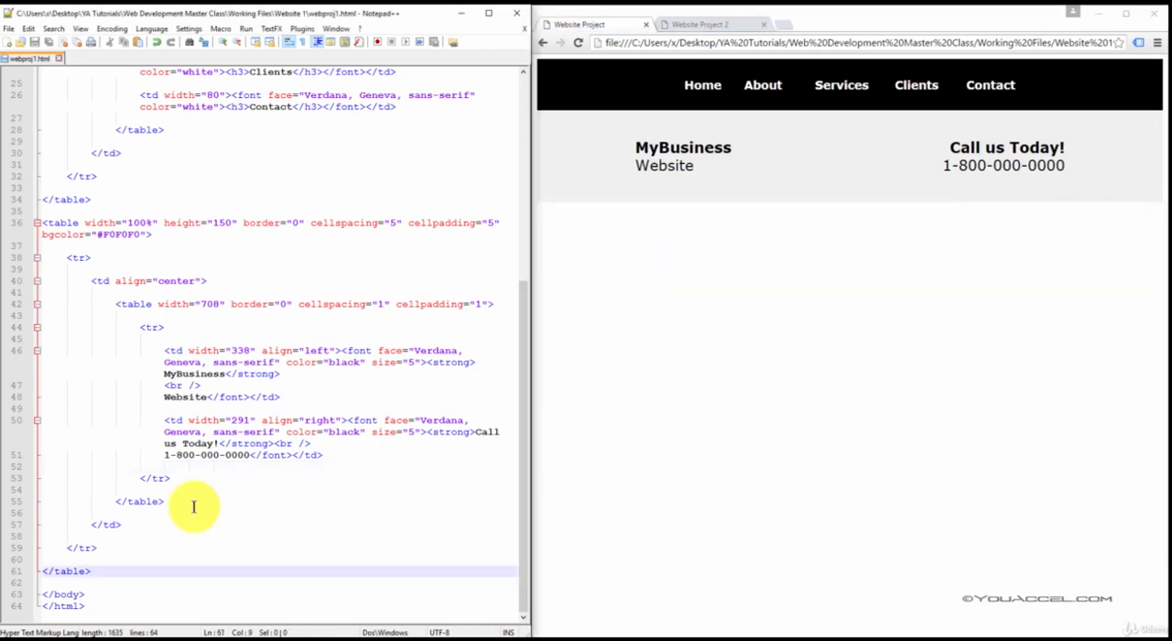
{"action": "key", "text": "Return"}
{"action": "type", "text": "<"}
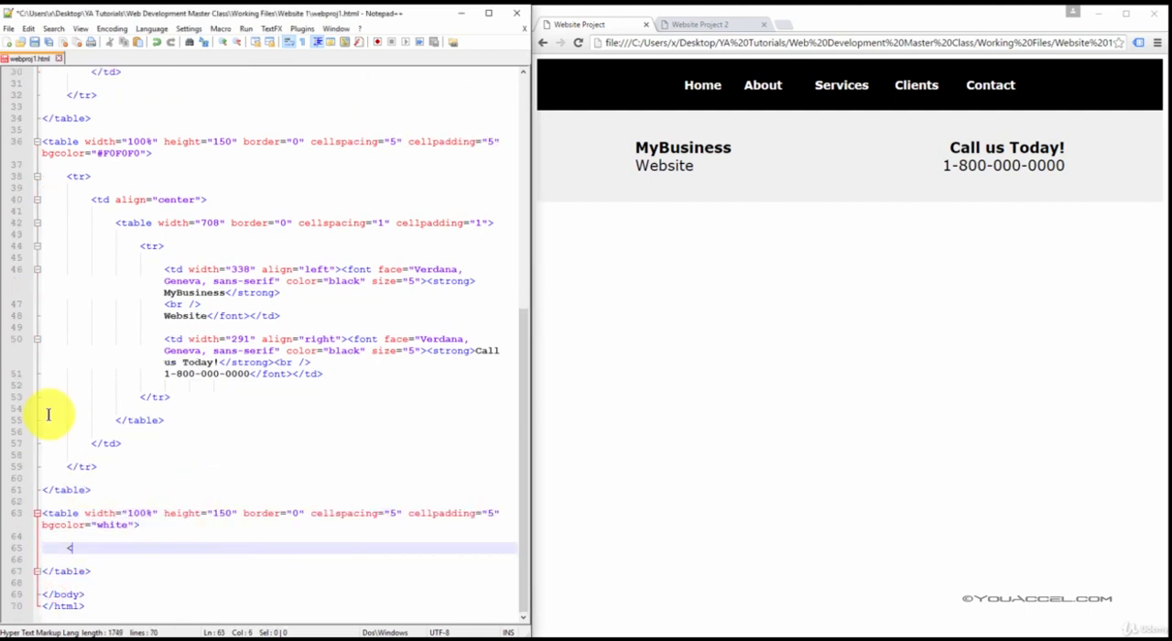
{"action": "type", "text": "tr>"}
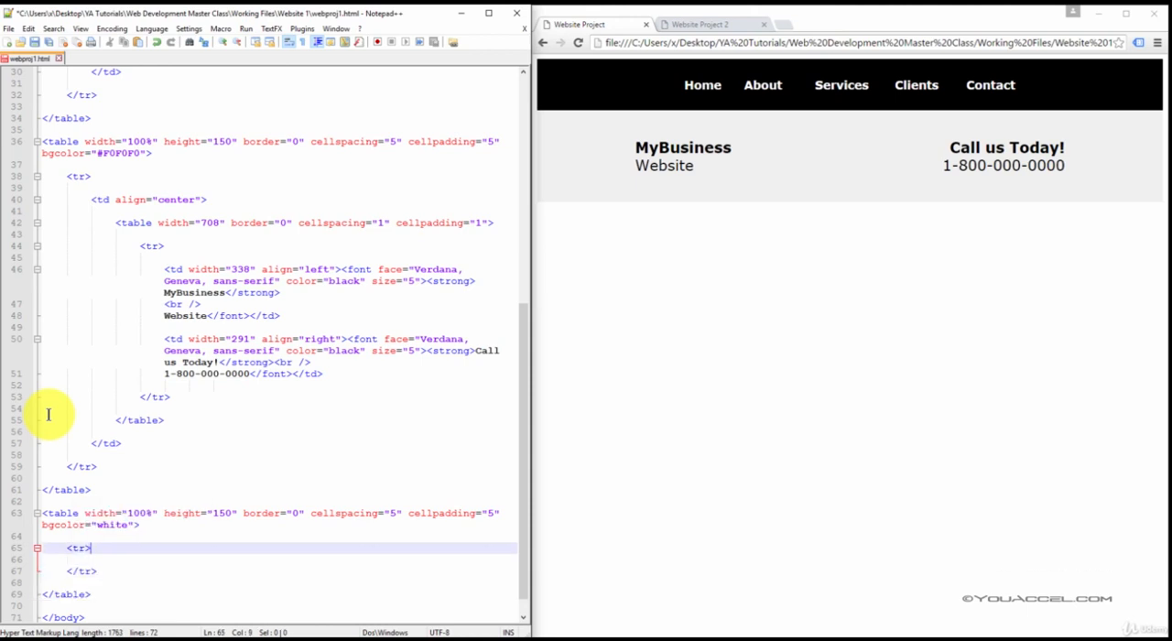
{"action": "key", "text": "enter"}
{"action": "type", "text": "<td >"}
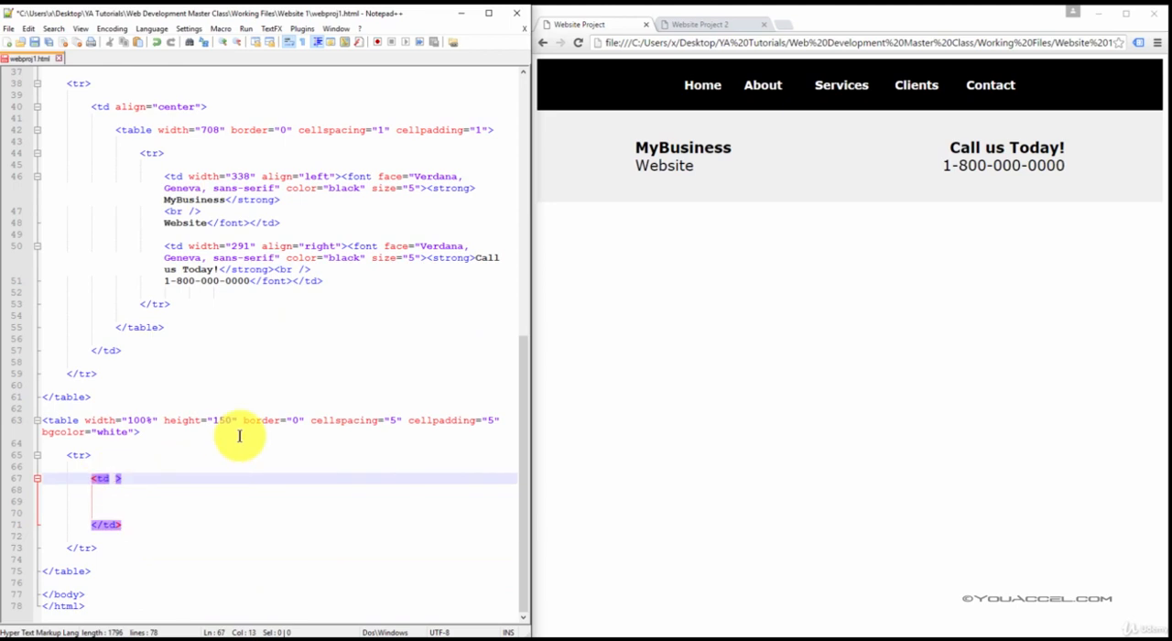
{"action": "type", "text": "align=\""}
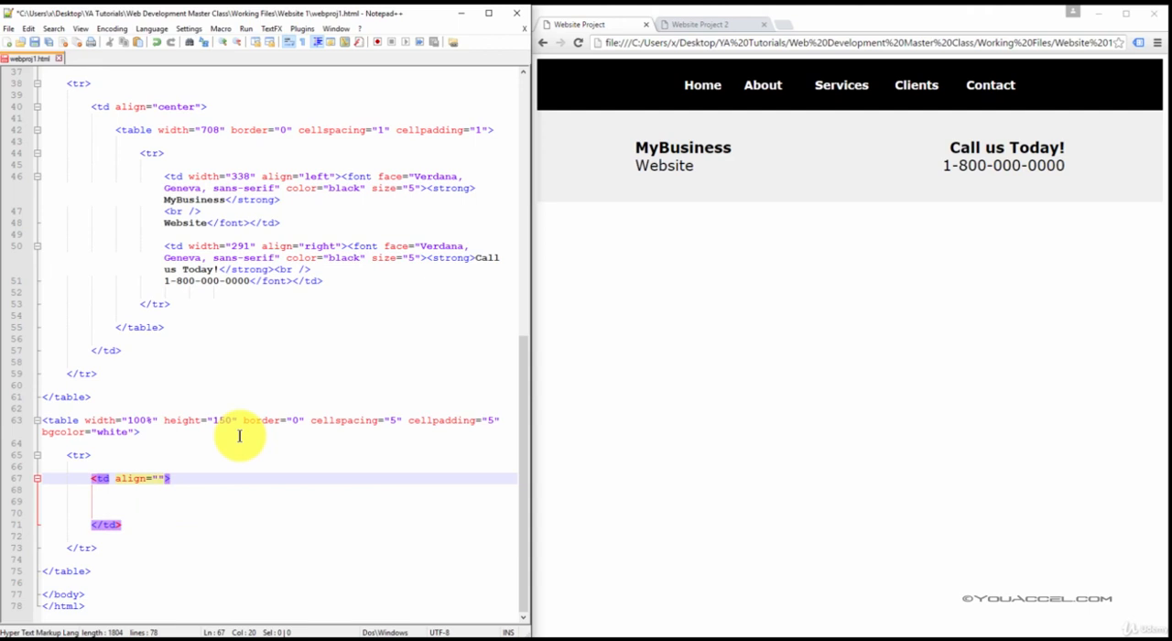
{"action": "type", "text": "center"}
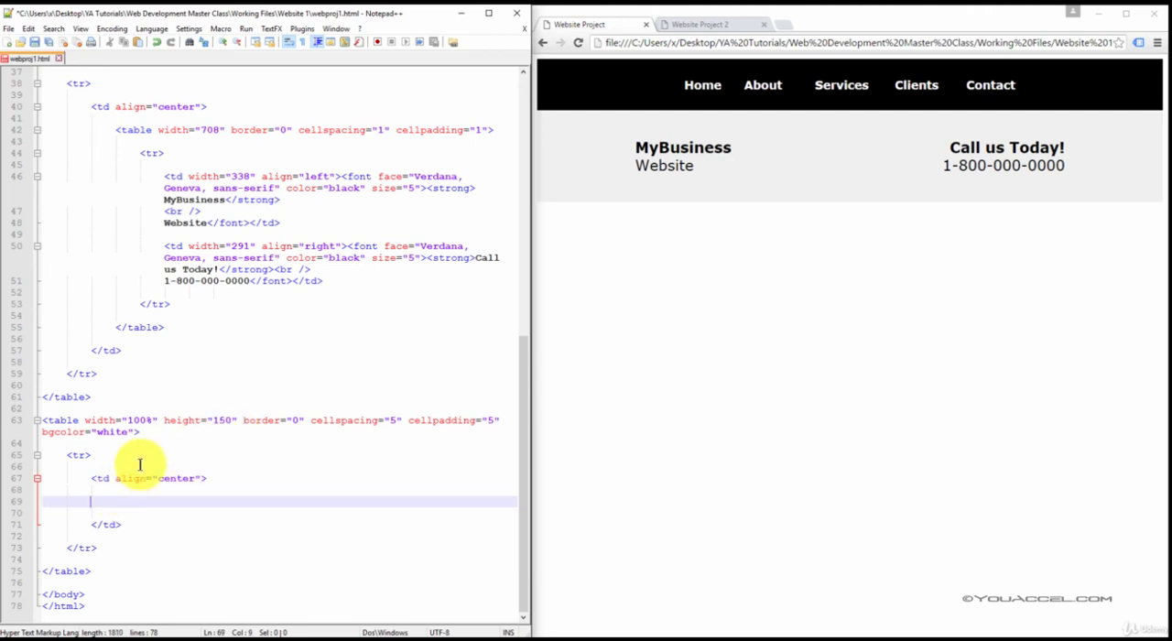
{"action": "mouse_move", "coordinate": [142, 503]}
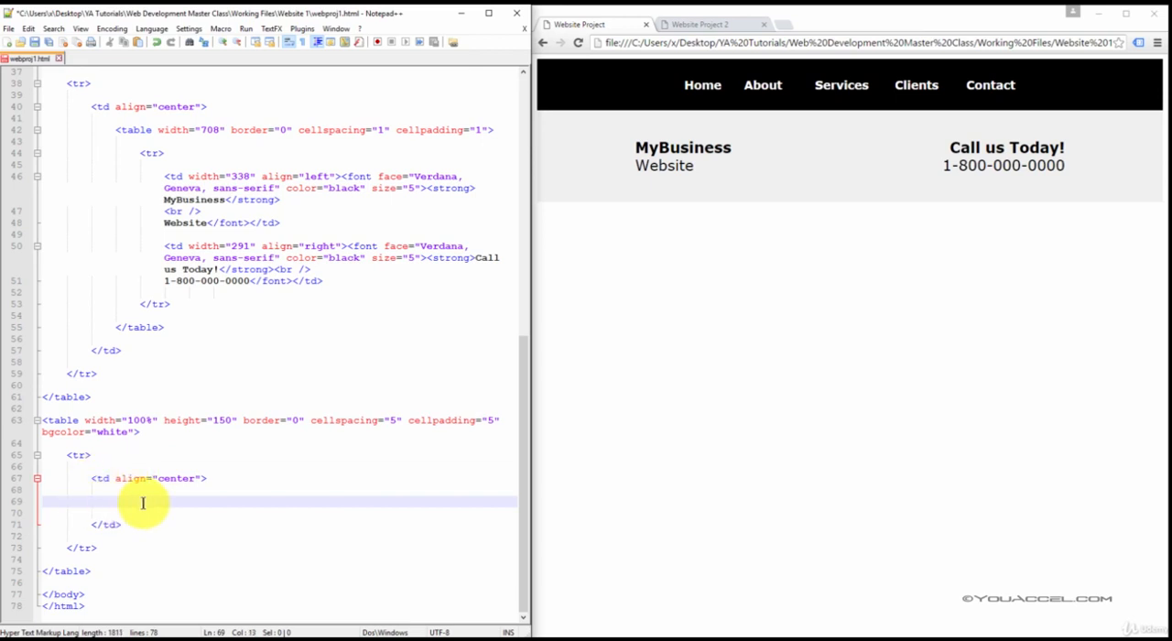
- Nest a 600-wide borderless table with cellspacing and cellpadding 1 and an empty row
{"action": "type", "text": "<table width=\"600\" border=\"0\" cellspacing=\"1\" cellpadding=\"1\">"}
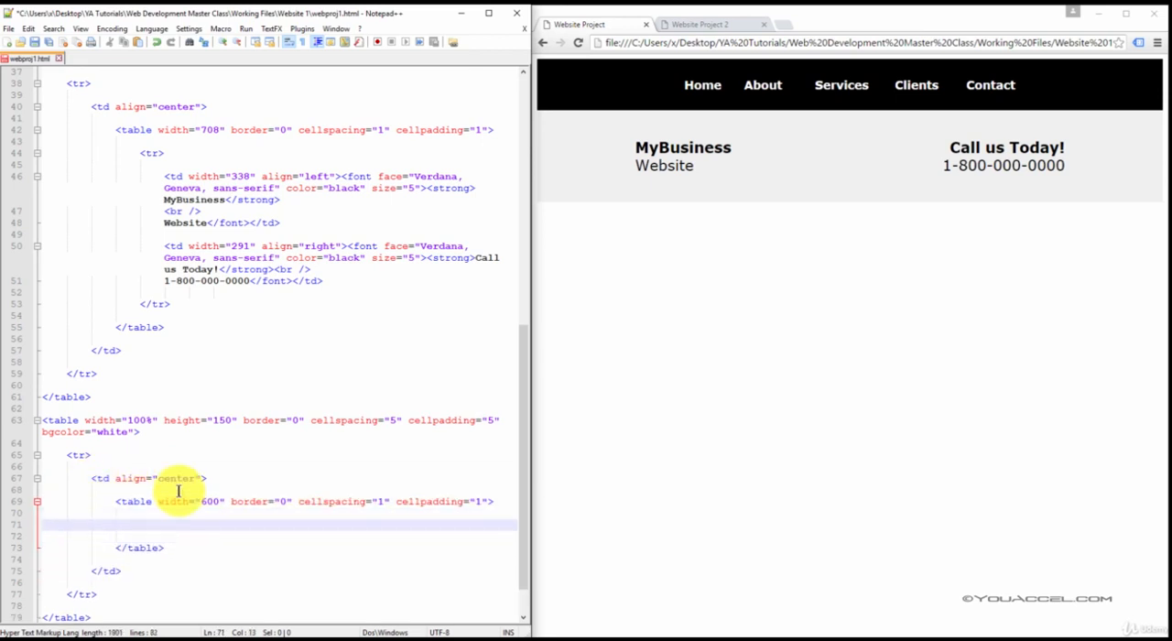
{"action": "type", "text": "<"}
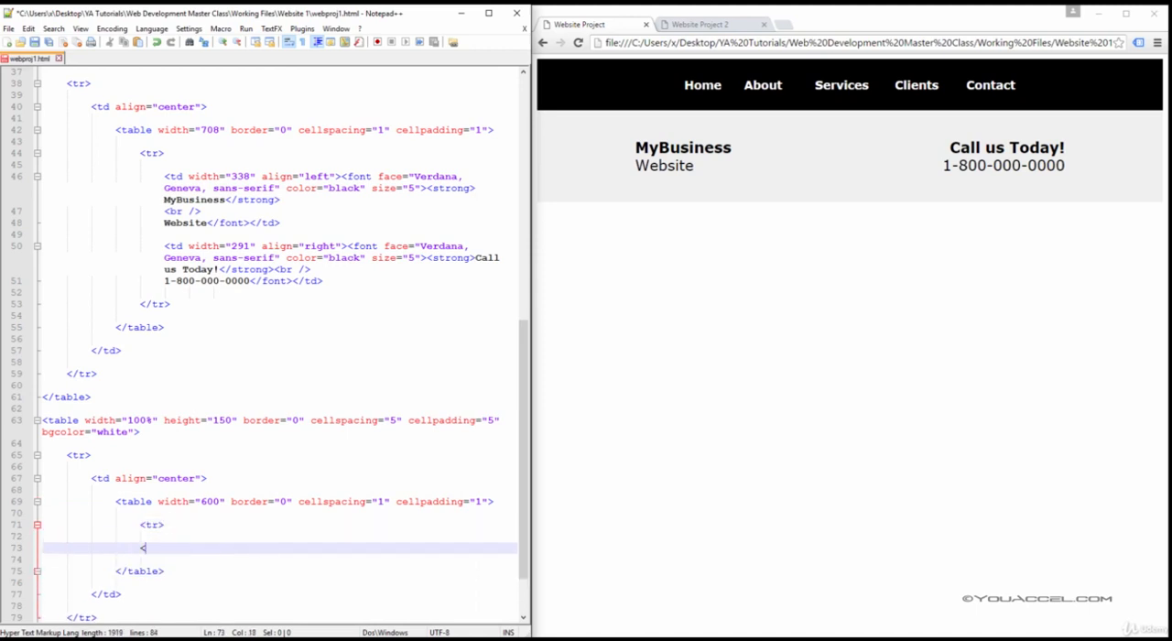
{"action": "type", "text": "</tr>"}
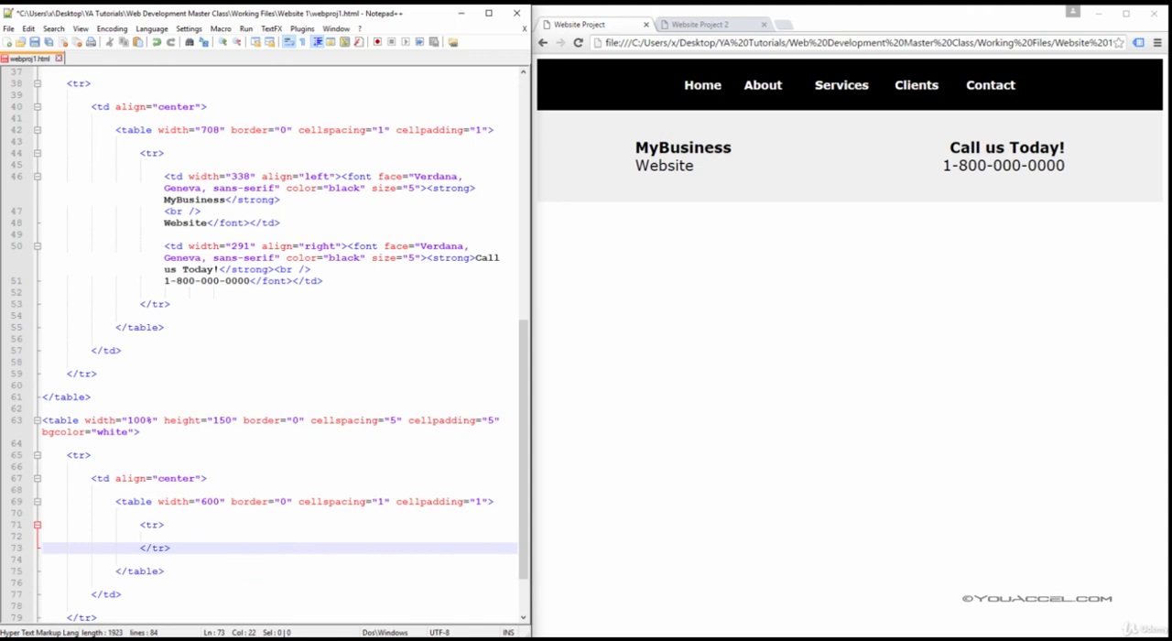
{"action": "key", "text": "Return"}
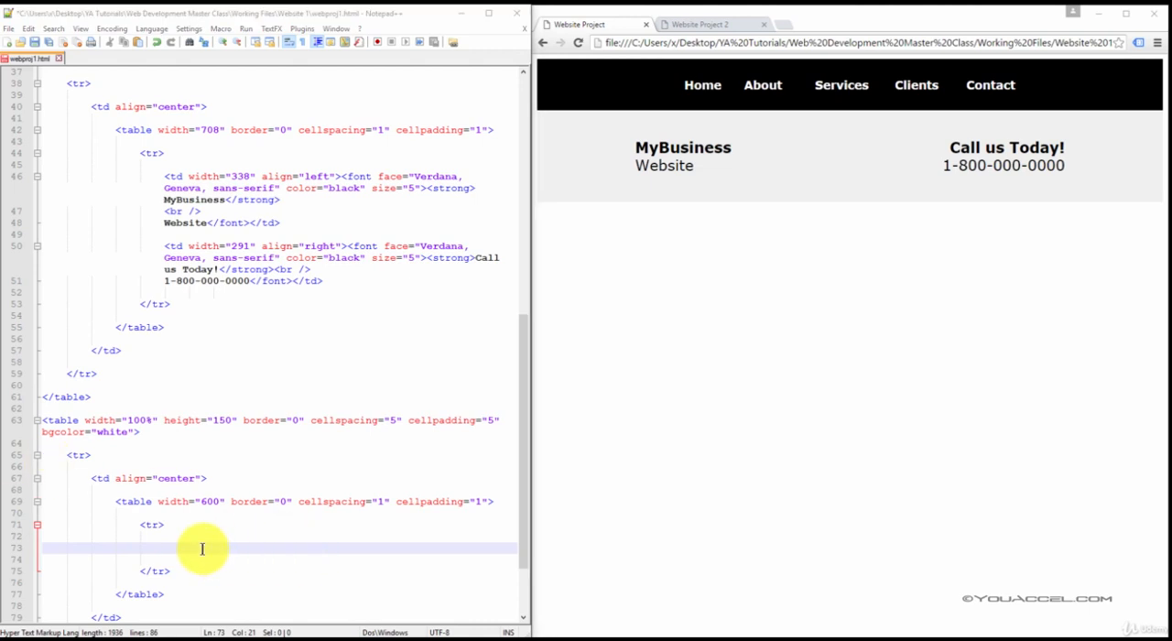
- Add a centered cell with website2.jpg at 980×300, then reload the page in Chrome
{"action": "type", "text": "<td align=\"center\"><img src=\"website2.jpg\" width=\"980\" height=\"300\" /></td>"}
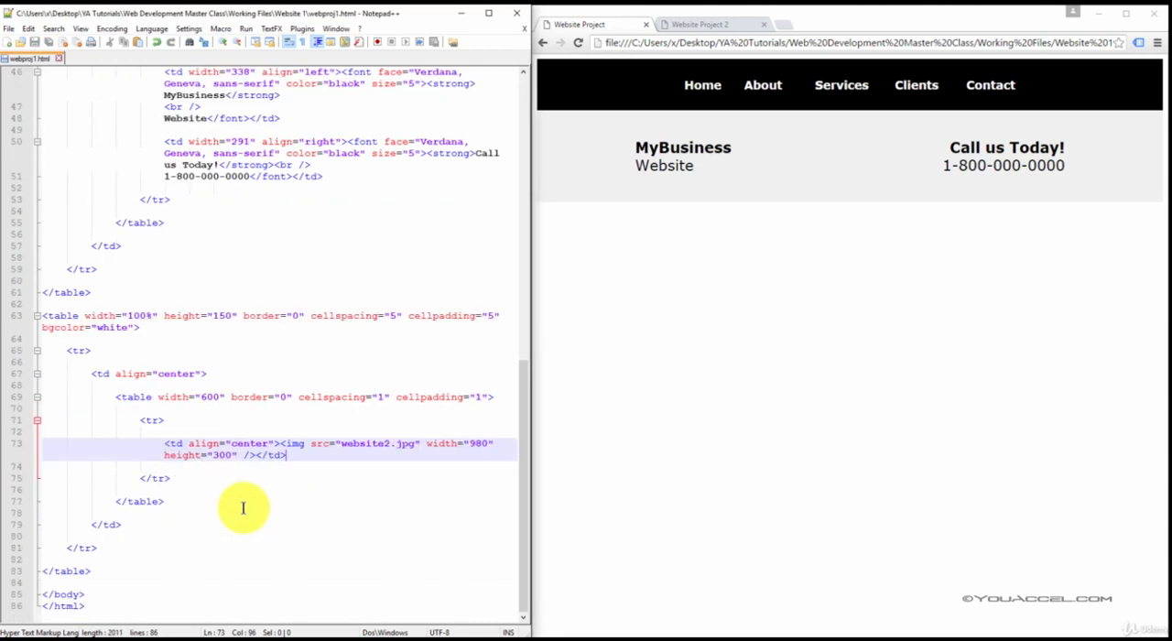
{"action": "mouse_move", "coordinate": [352, 444]}
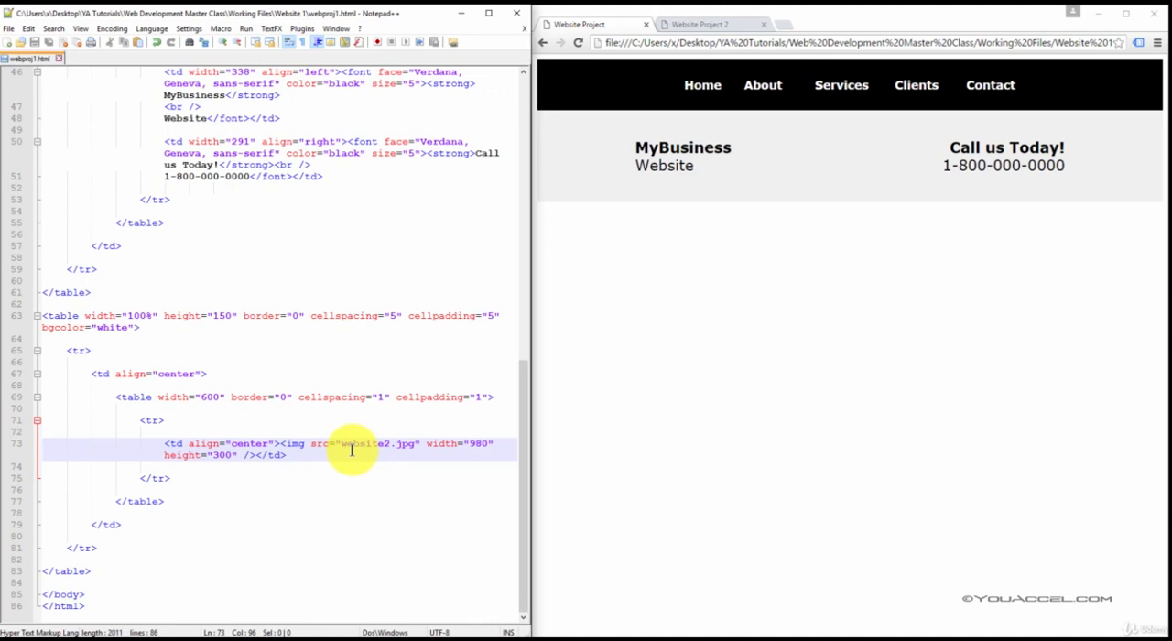
{"action": "mouse_move", "coordinate": [380, 448]}
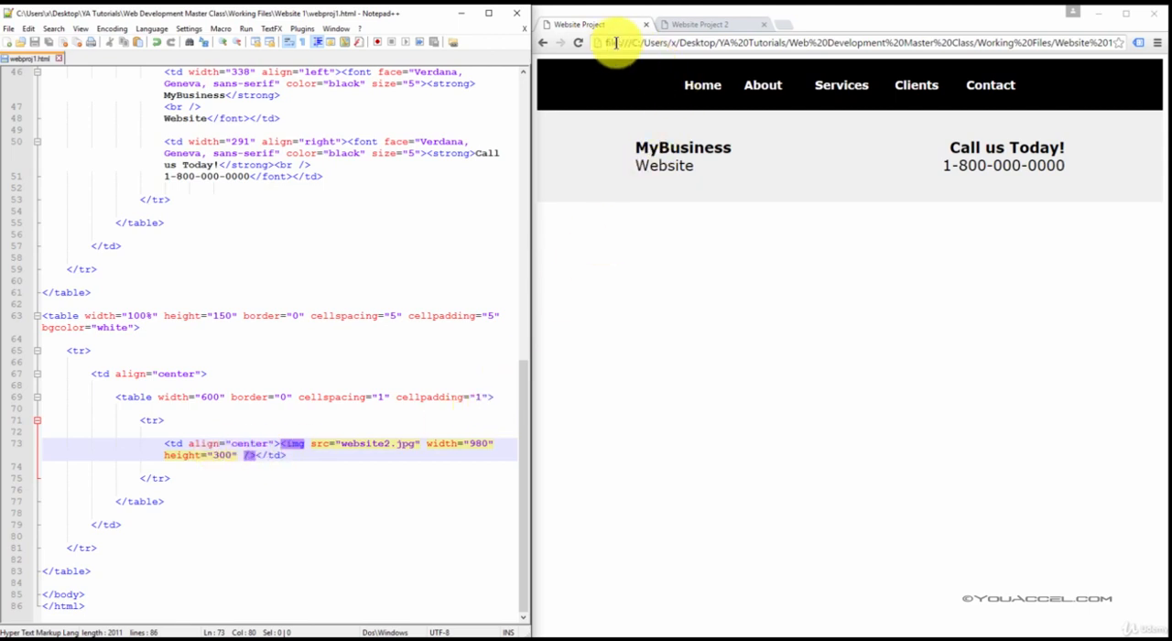
{"action": "left_click", "coordinate": [578, 43]}
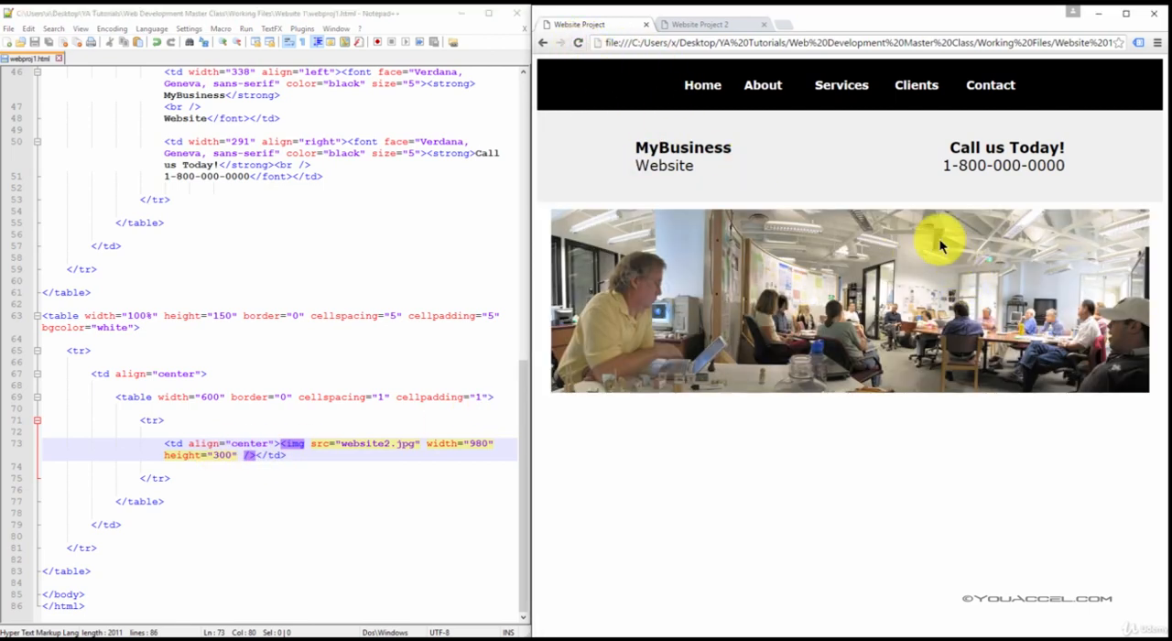
{"action": "mouse_move", "coordinate": [820, 272]}
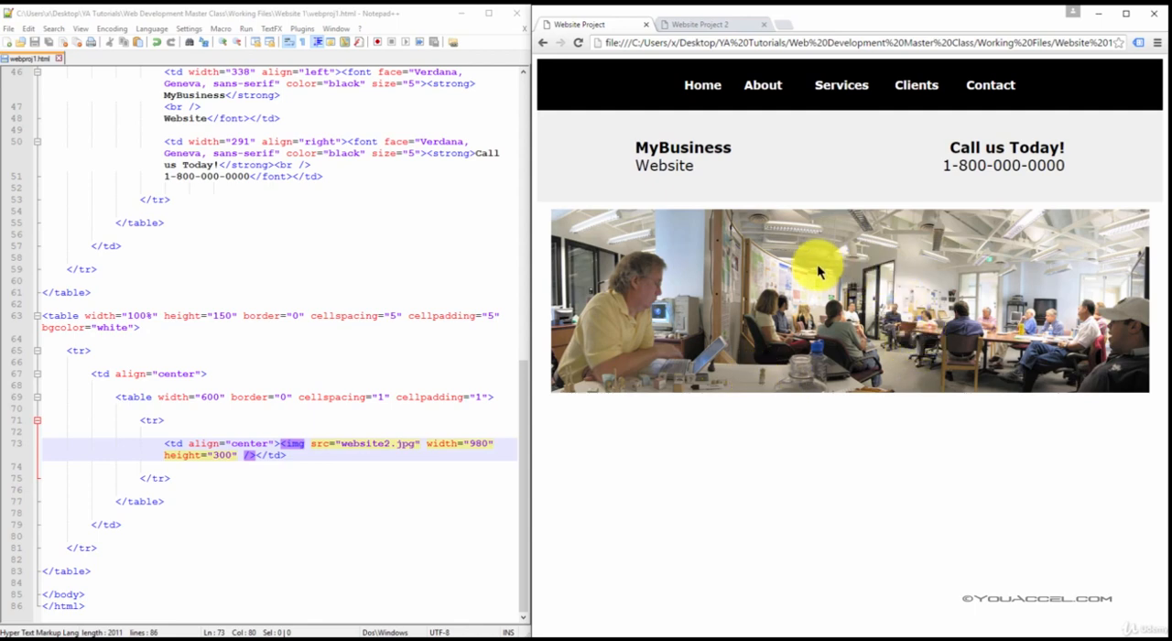